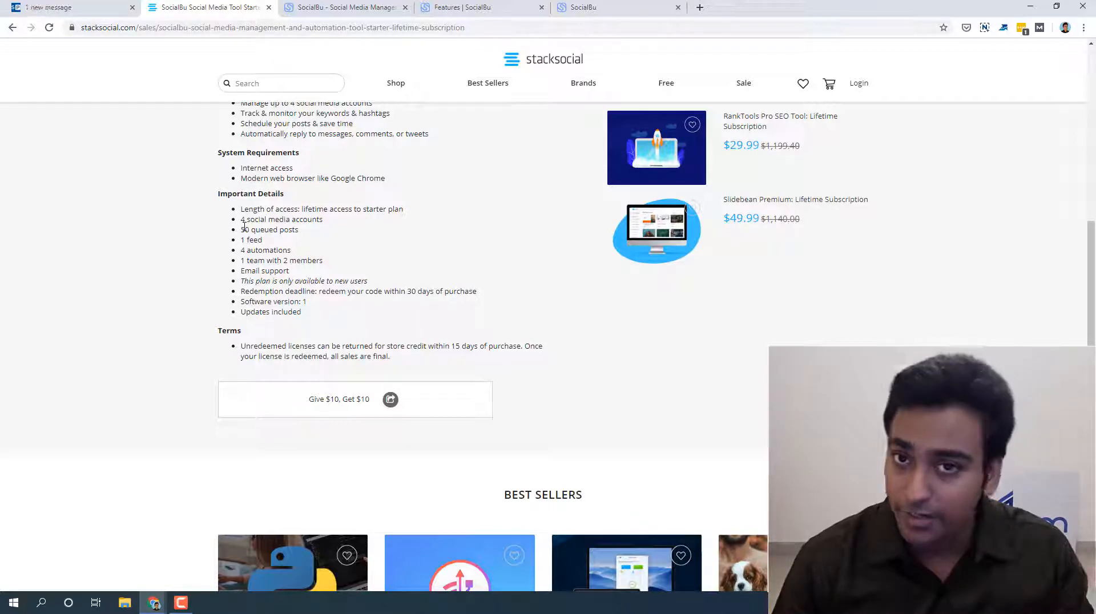
{"action": "mouse_move", "coordinate": [245, 238]}
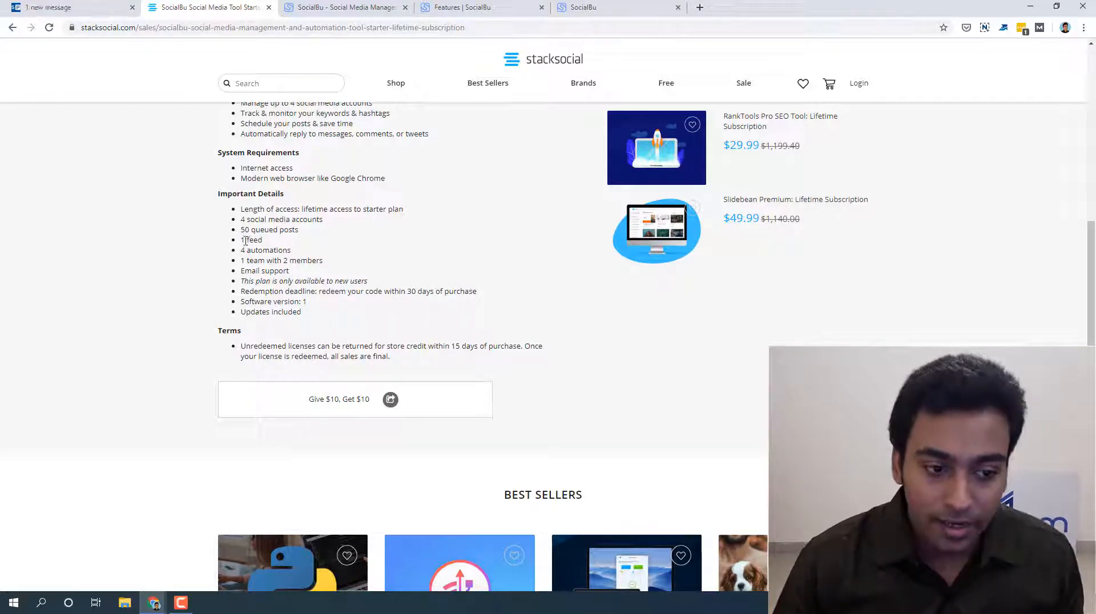
{"action": "mouse_move", "coordinate": [244, 241]}
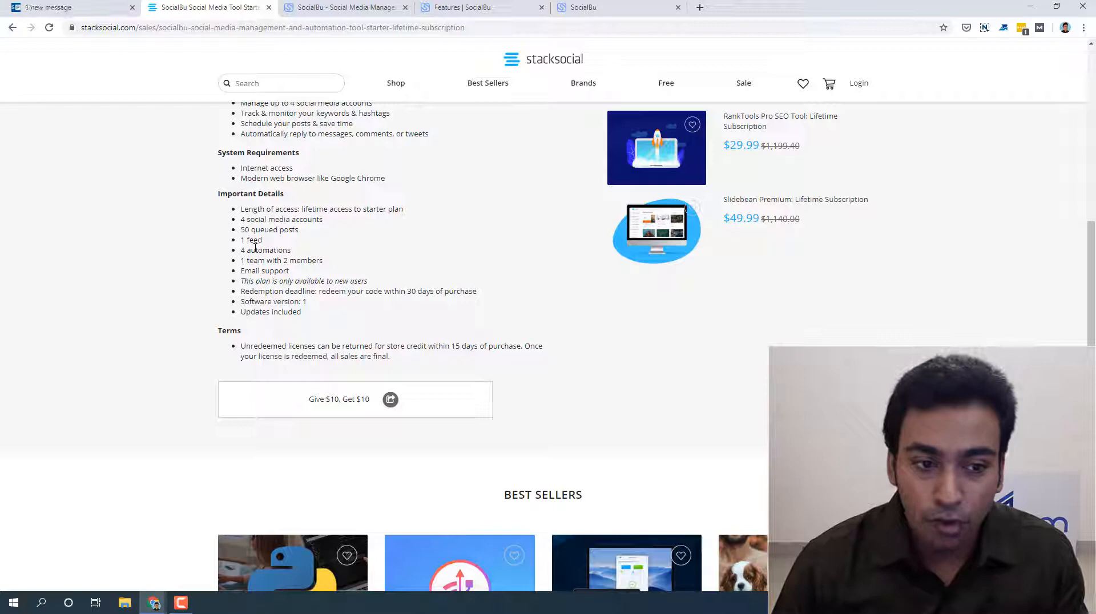
Step: Review the deal's Description section, then switch to the SocialBu homepage at socialbu.com
{"action": "scroll", "scroll_direction": "up", "scroll_amount": 3}
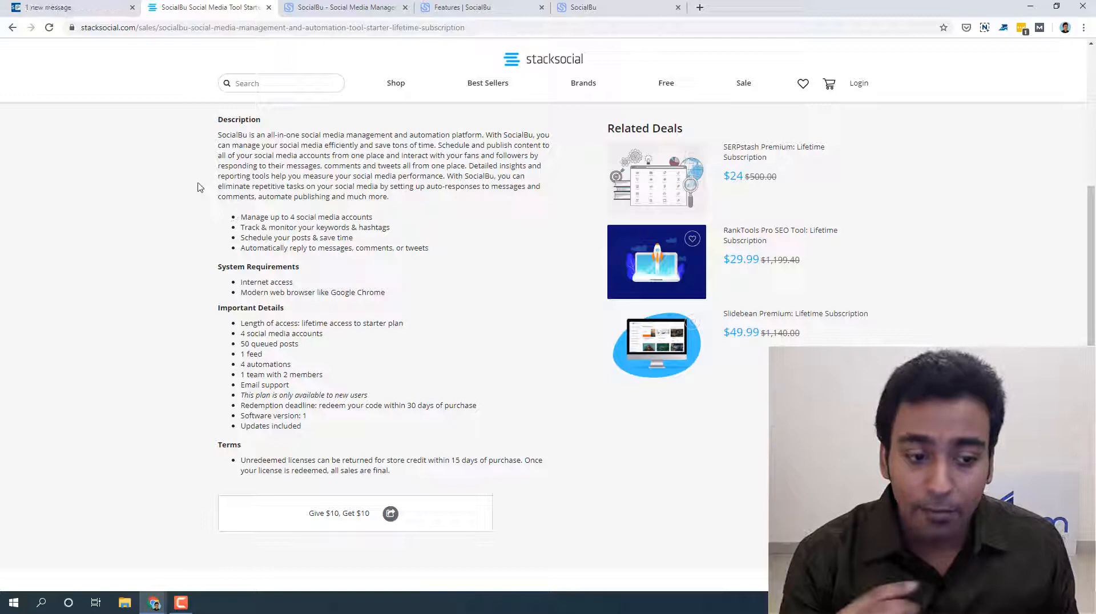
{"action": "mouse_move", "coordinate": [135, 398]}
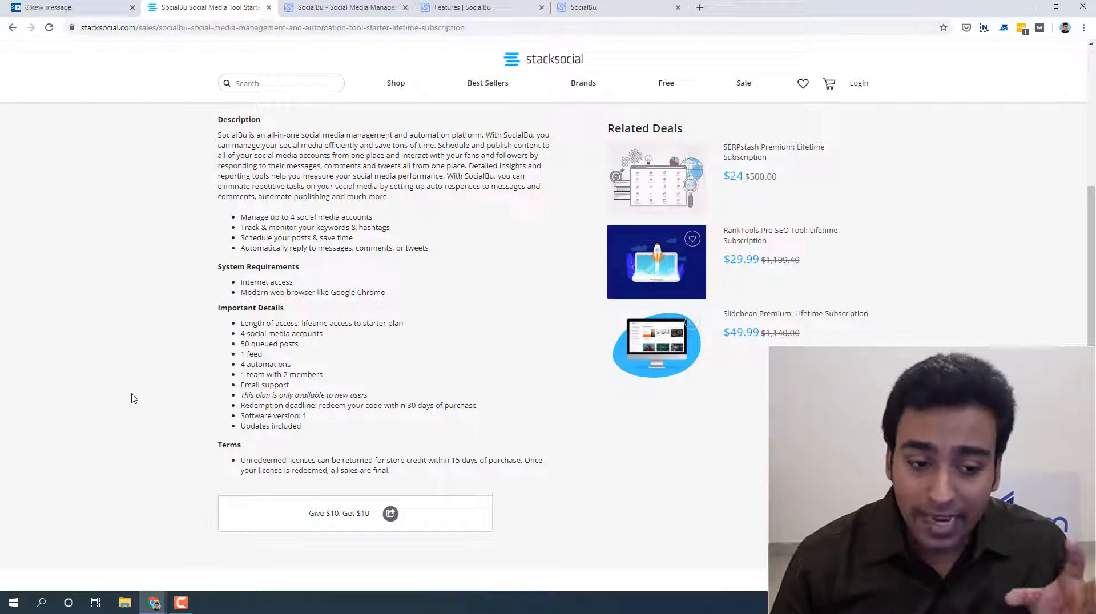
{"action": "mouse_move", "coordinate": [134, 395]}
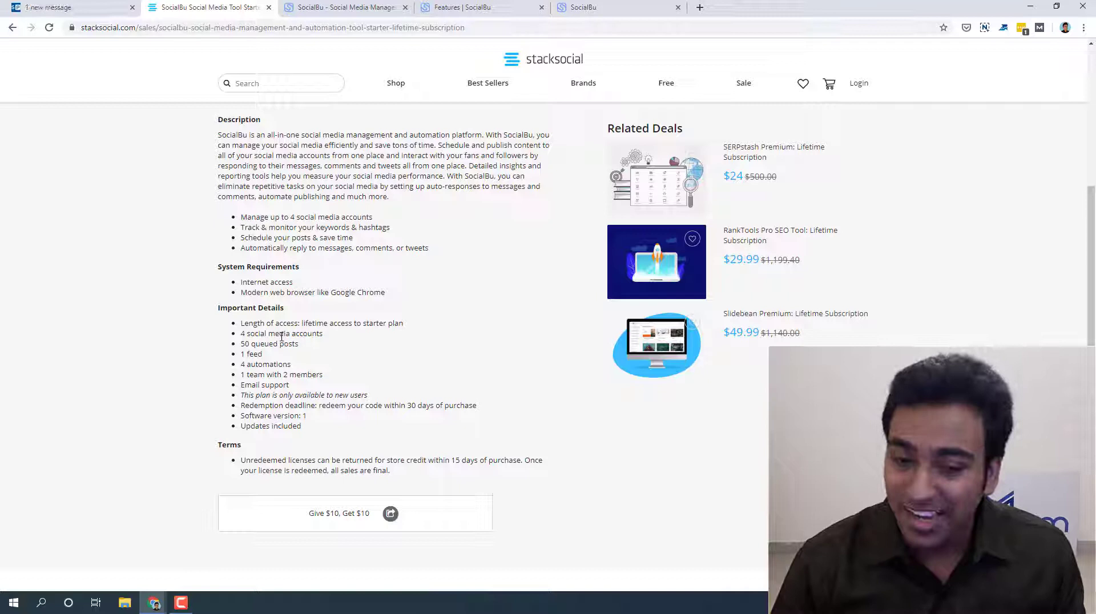
{"action": "mouse_move", "coordinate": [288, 361]}
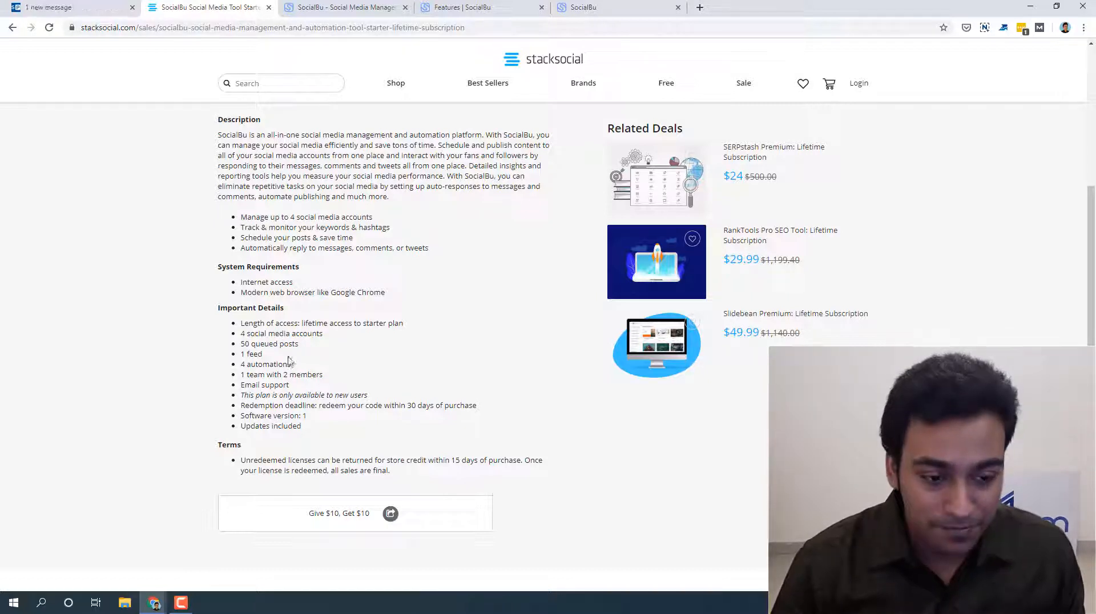
{"action": "left_click", "coordinate": [342, 8]}
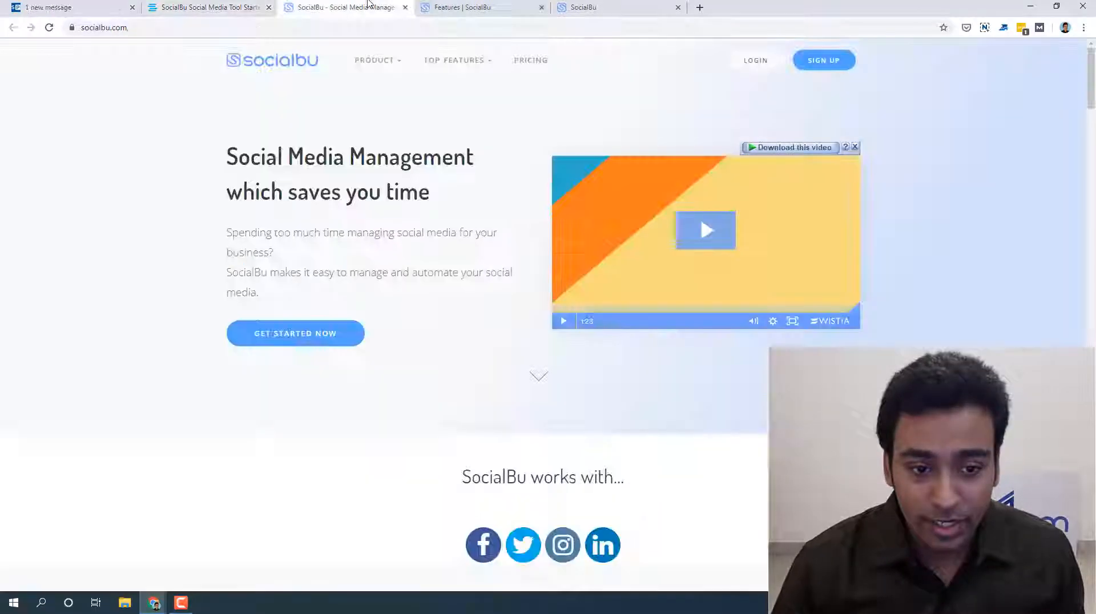